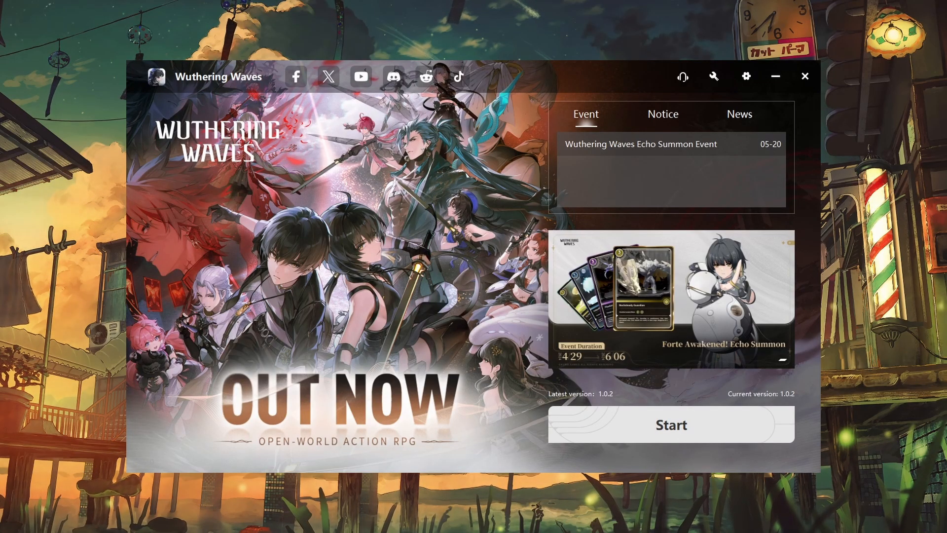
mouse_move(703, 115)
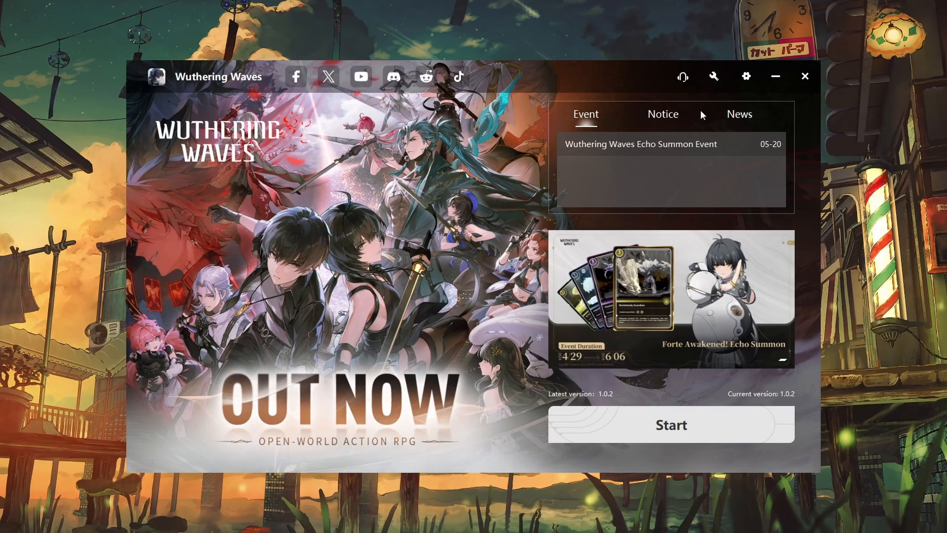
mouse_move(798, 248)
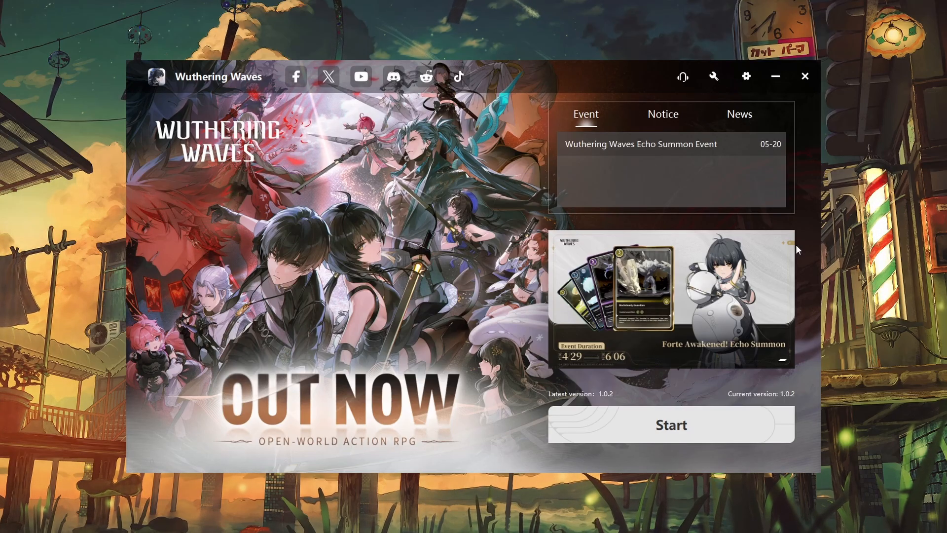
mouse_move(809, 305)
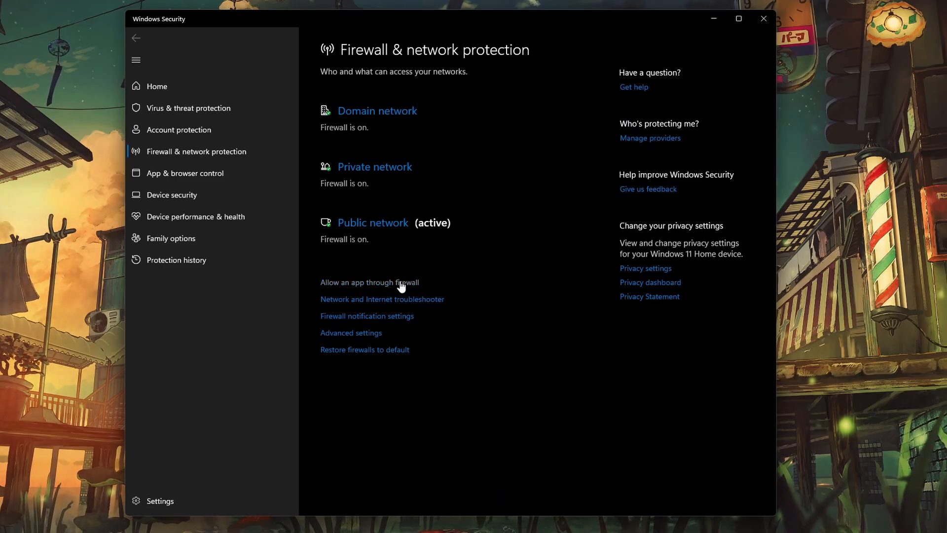
Step: Show the list of apps allowed through Windows Defender Firewall
click(369, 282)
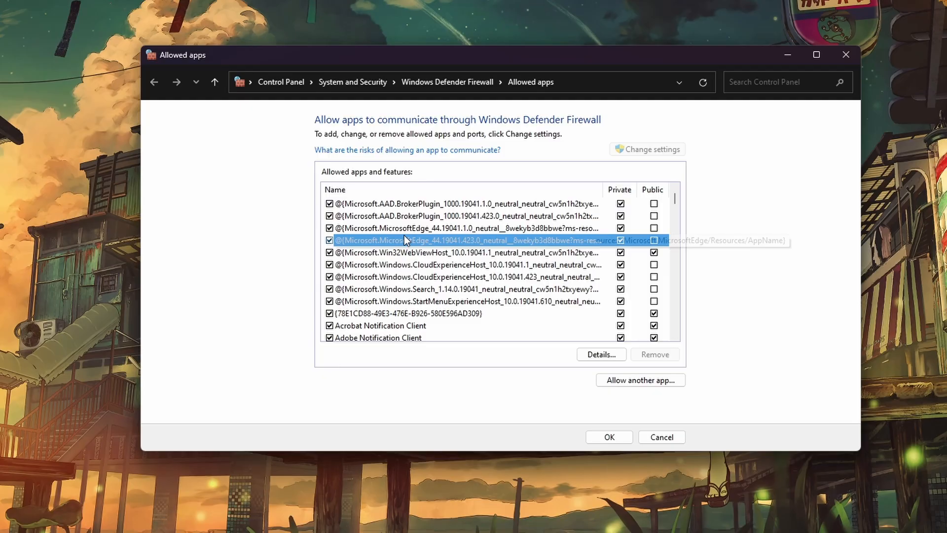
Step: Bring the two Wuthering Waves entries into view in the allowed apps list
scroll(down, 3)
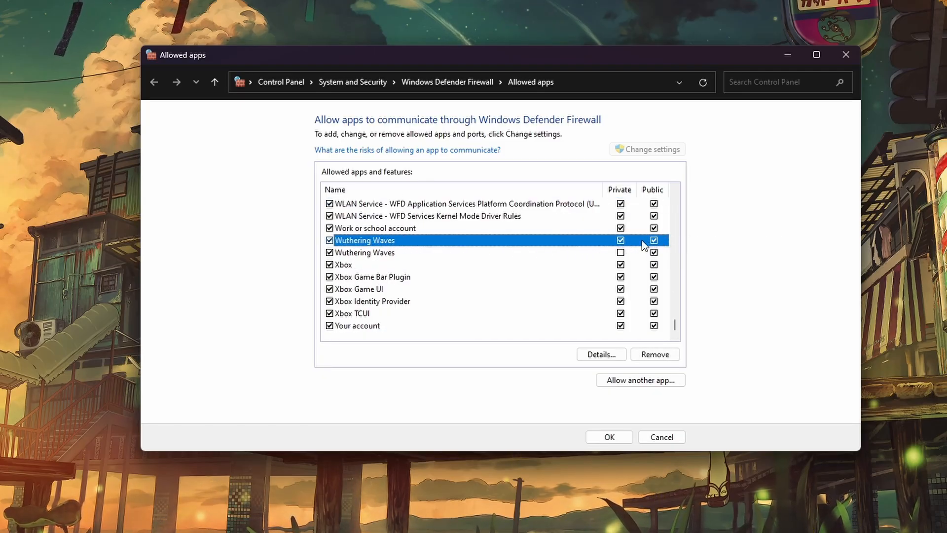
mouse_move(602, 382)
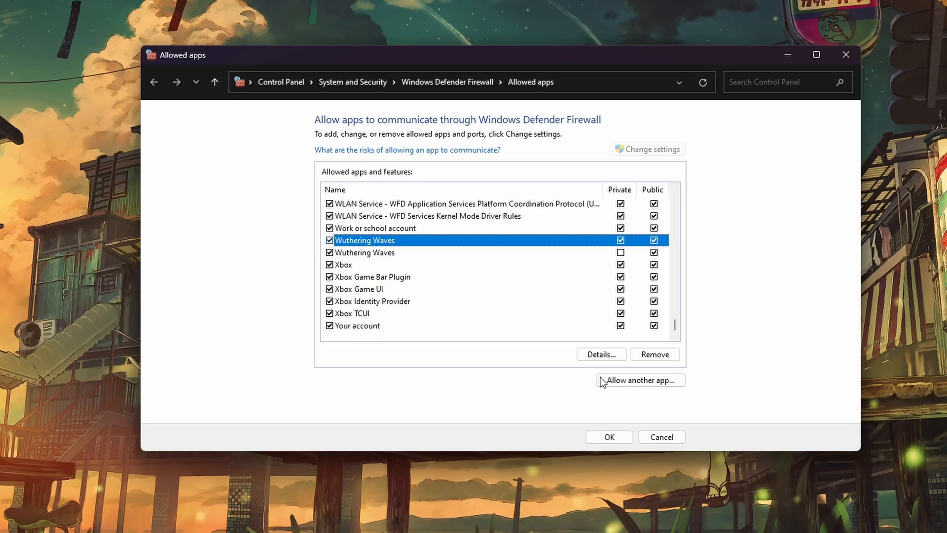
Step: Browse for another allowed app into C:\...\Epic Games\WutheringWavesj3oFh to add the game's exe
click(640, 379)
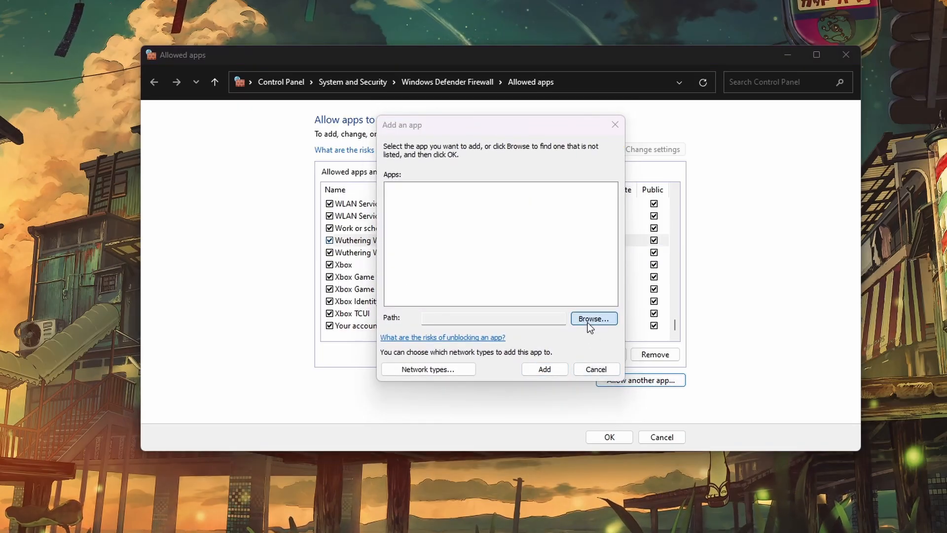
click(594, 318)
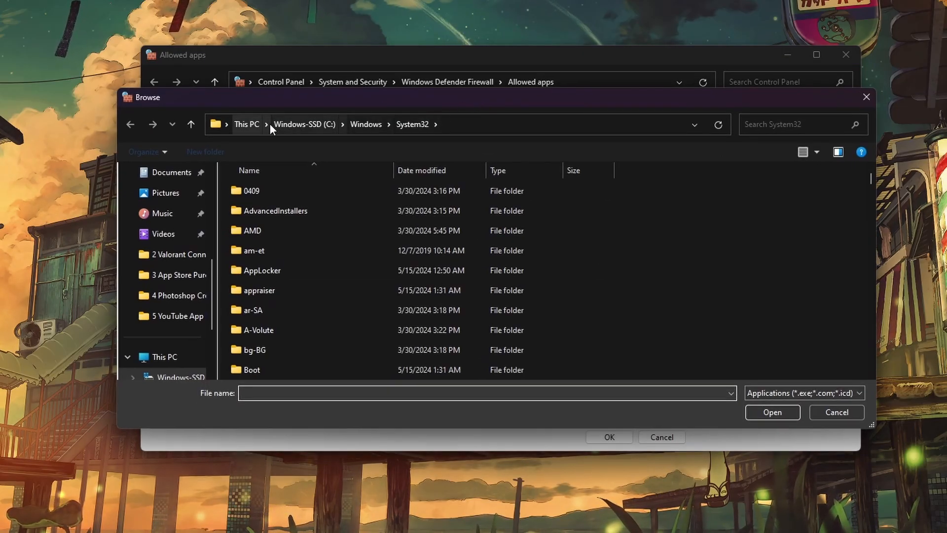
click(245, 125)
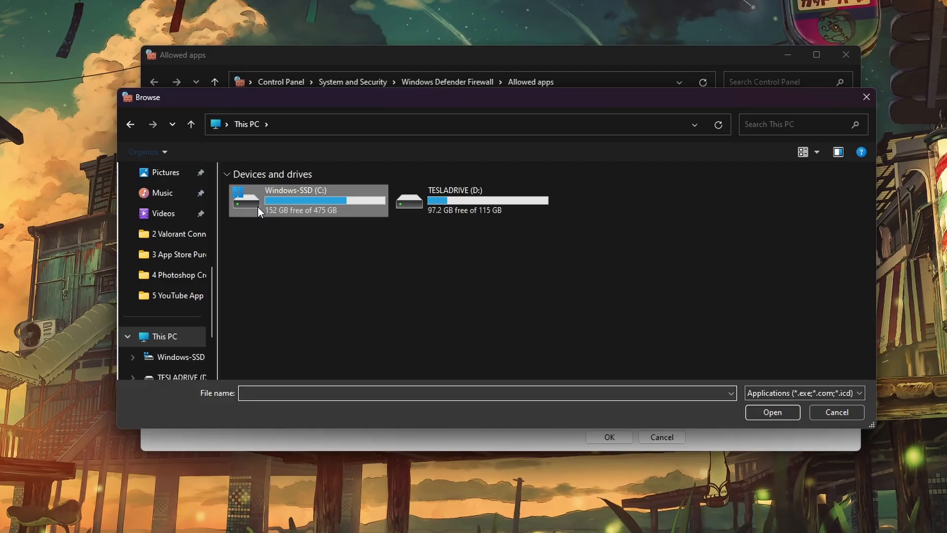
double_click(296, 199)
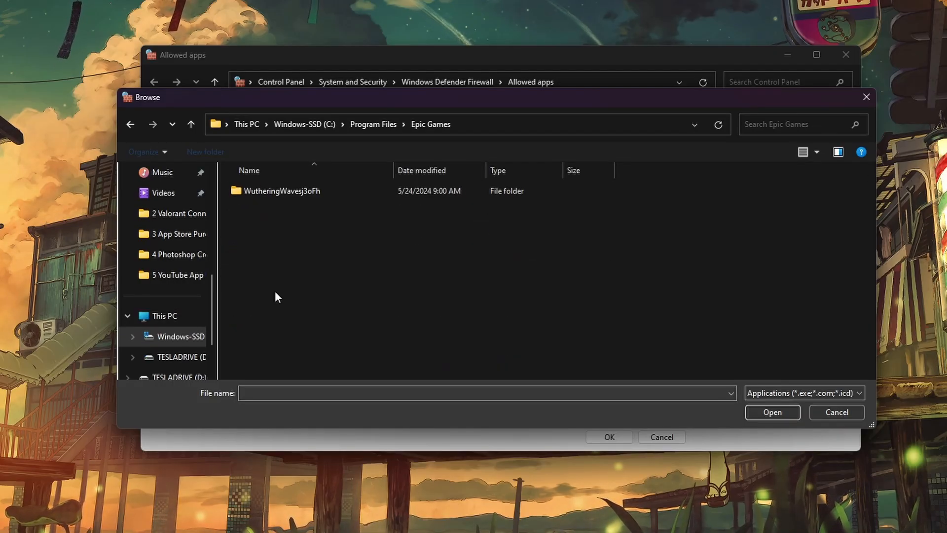
double_click(281, 190)
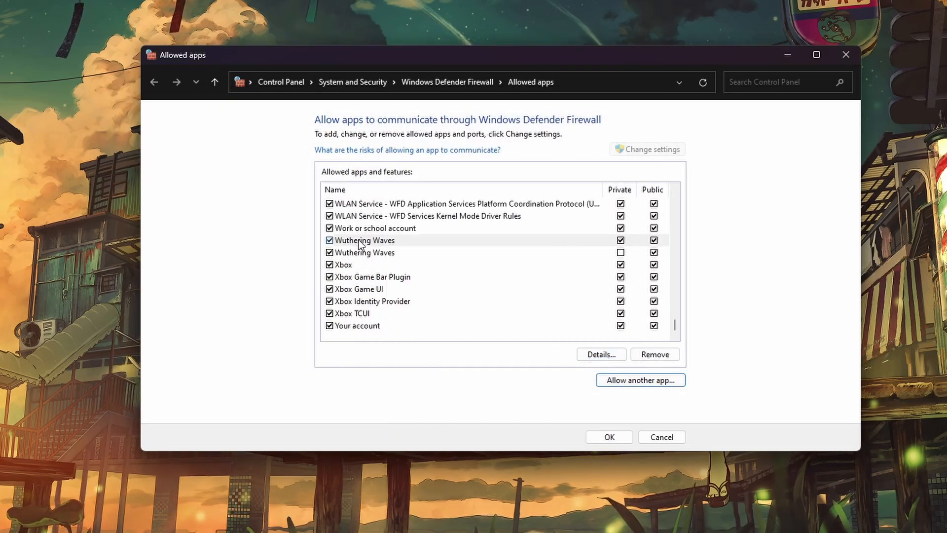
Step: Keep the Wuthering Waves entry ticked for Private and Public and confirm with OK
click(365, 240)
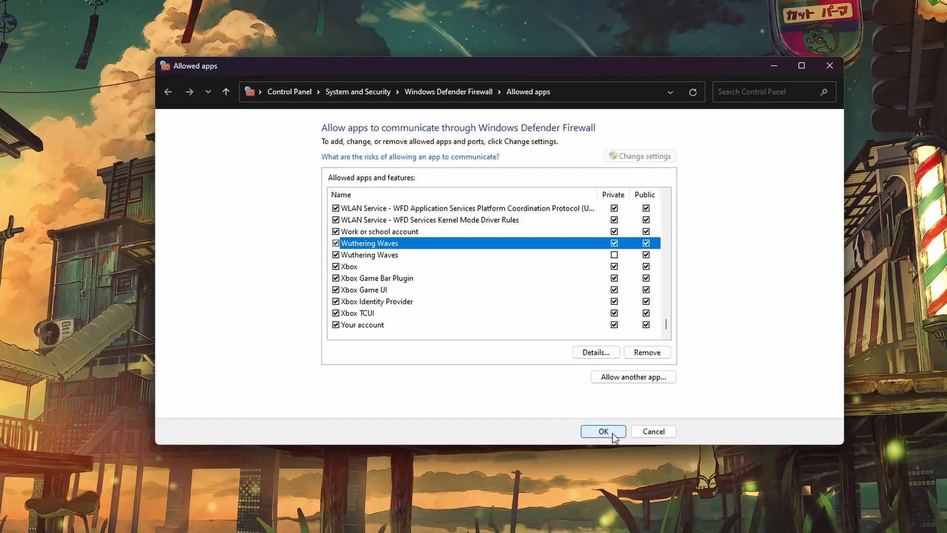
click(602, 432)
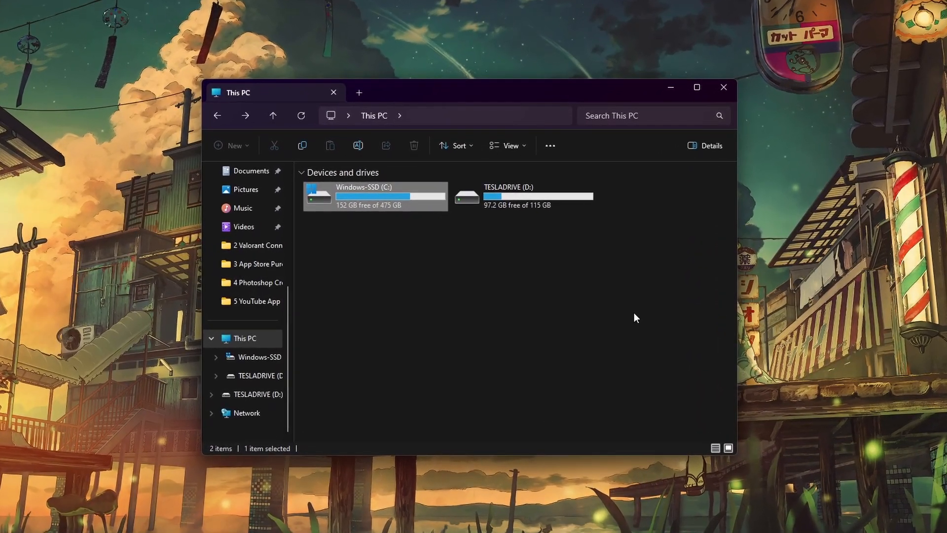
Step: Navigate C: > Program Files > Epic Games > WutheringWavesj3oFh > Wuthering Waves Game
double_click(364, 196)
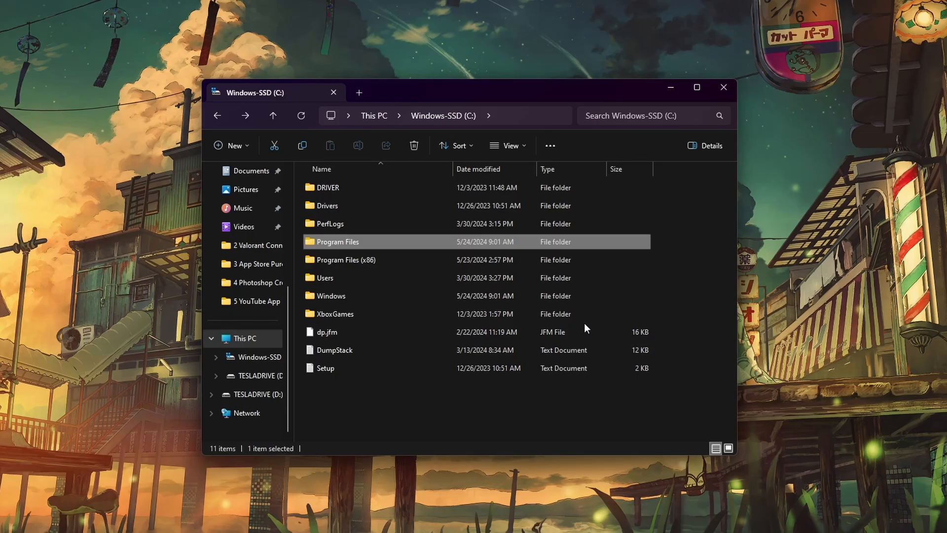
double_click(337, 242)
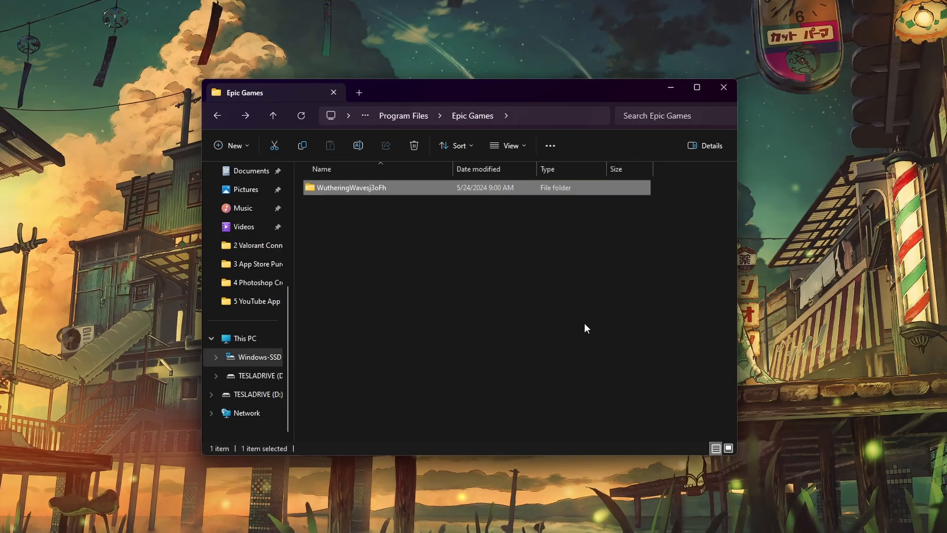
double_click(353, 188)
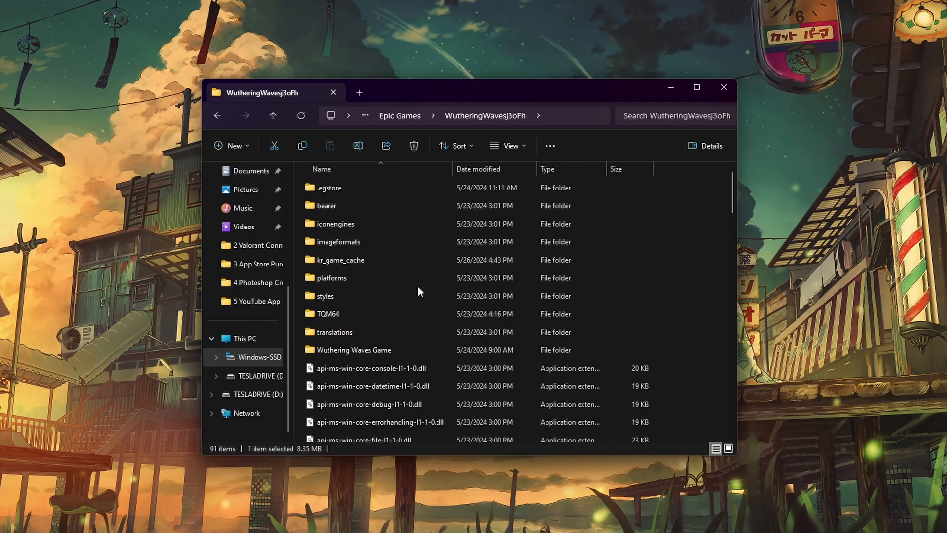
double_click(353, 349)
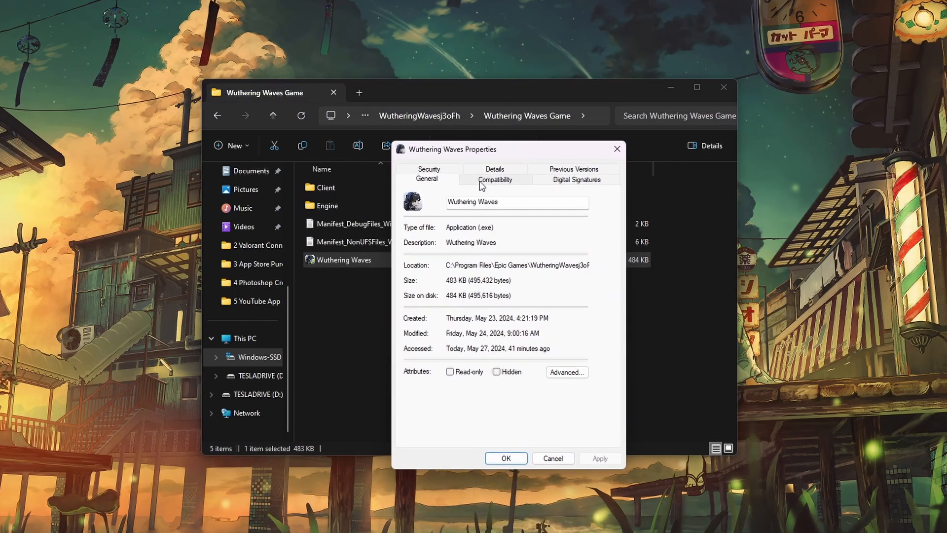
Step: Enable 'Run this program as an administrator' in the exe's Compatibility settings
click(494, 179)
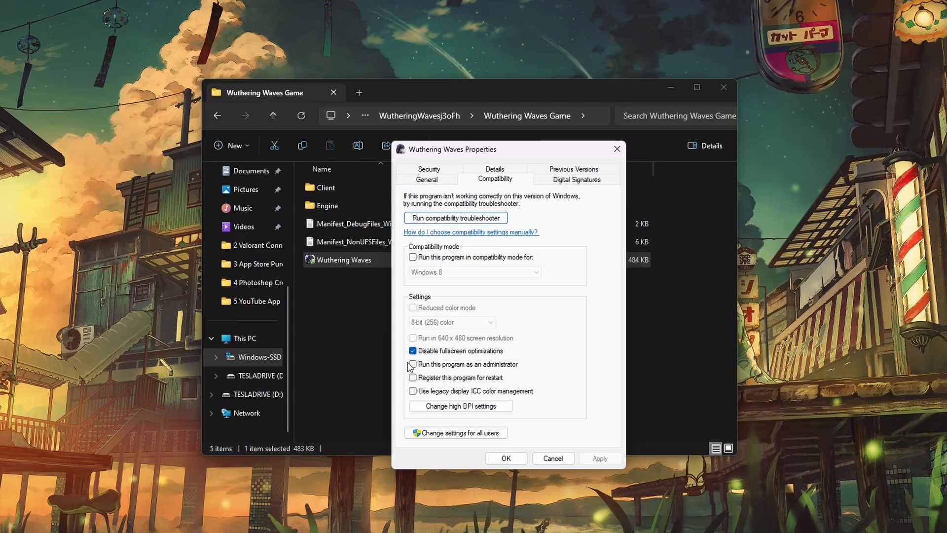
click(413, 364)
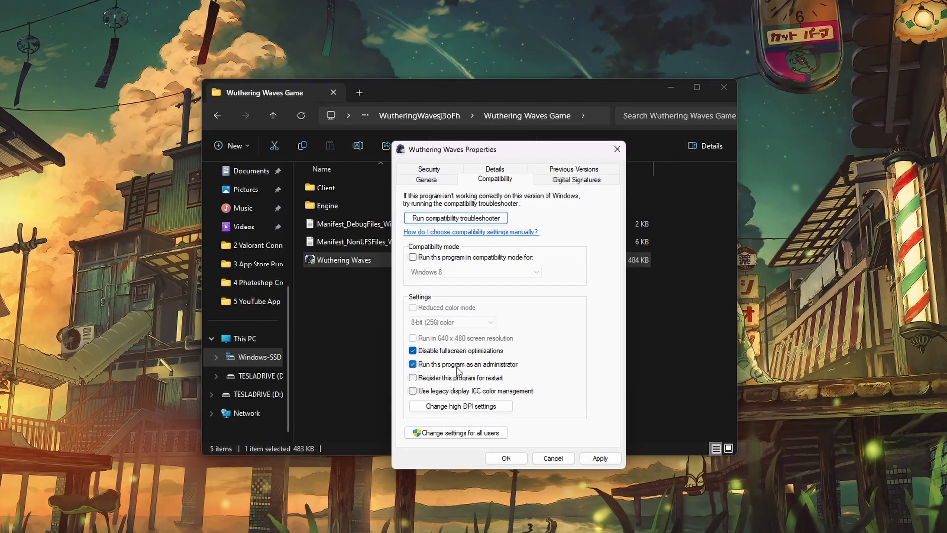